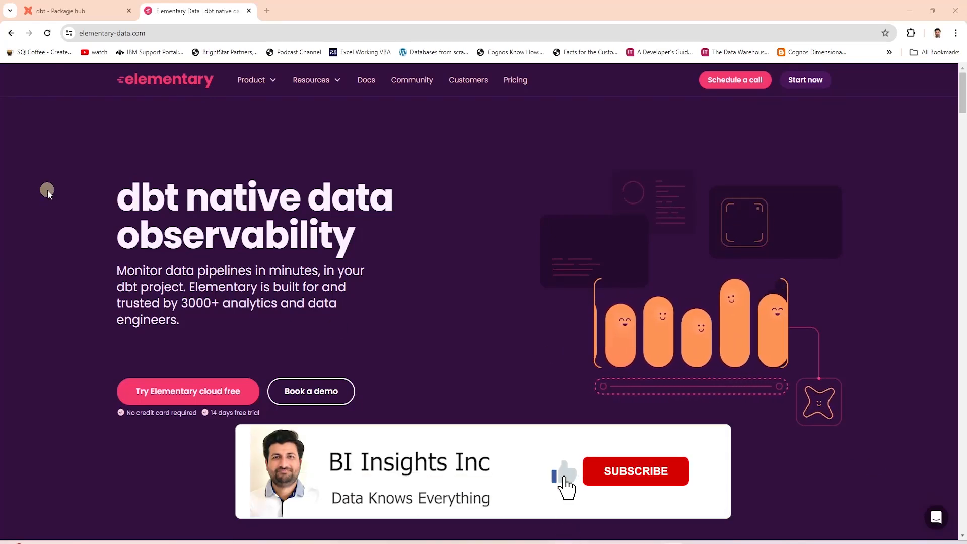
Scroll through elementary-data.com's observability feature overview
{"action": "left_click", "coordinate": [635, 472]}
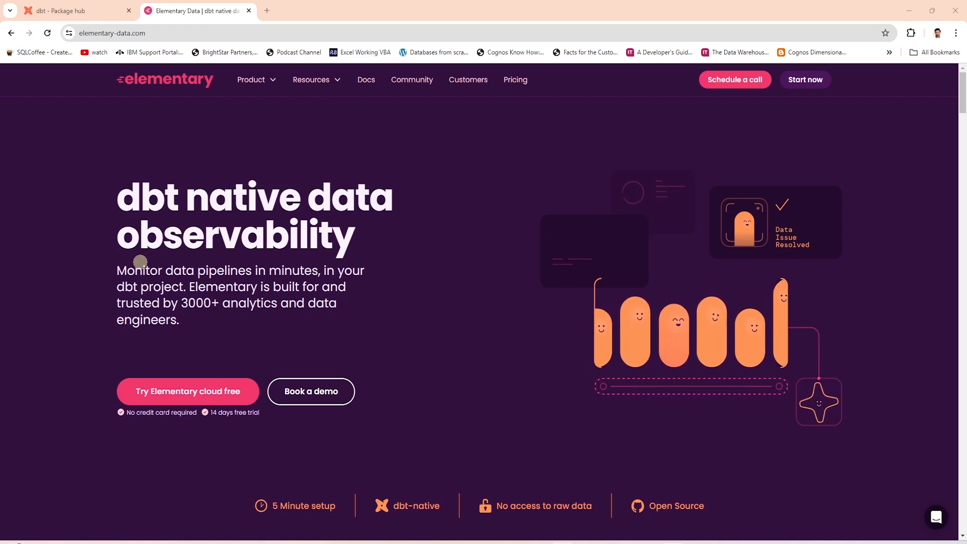
{"action": "scroll", "scroll_direction": "down", "scroll_amount": 3}
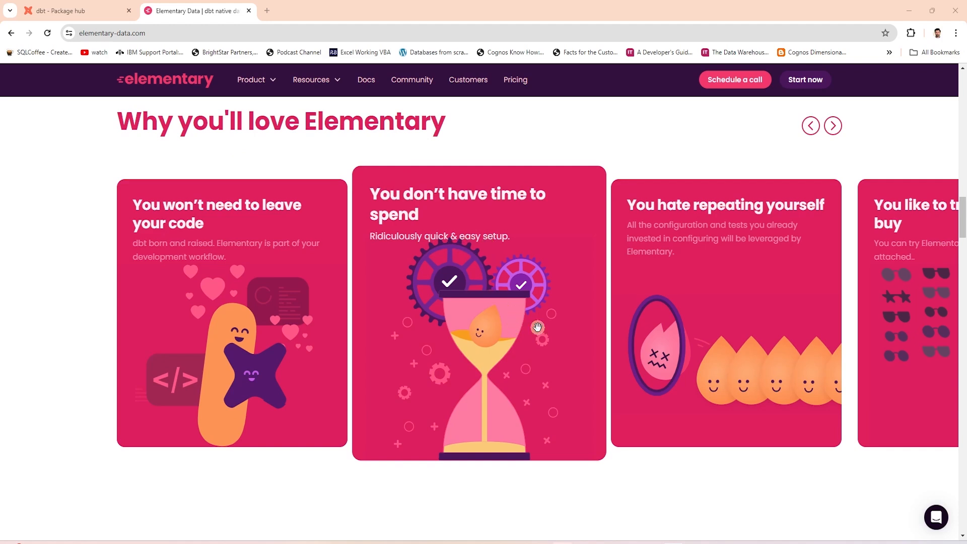
{"action": "scroll", "scroll_direction": "down", "scroll_amount": 3}
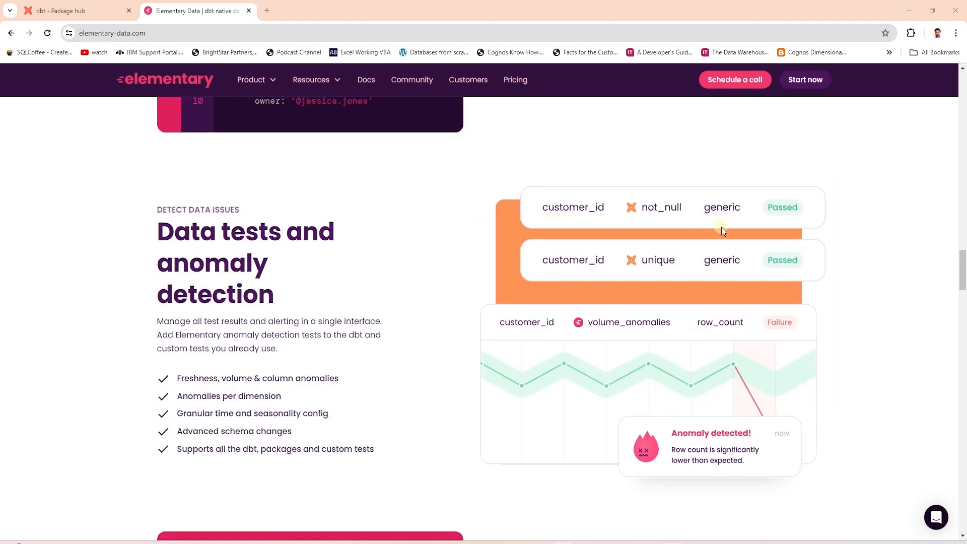
{"action": "mouse_move", "coordinate": [613, 302]}
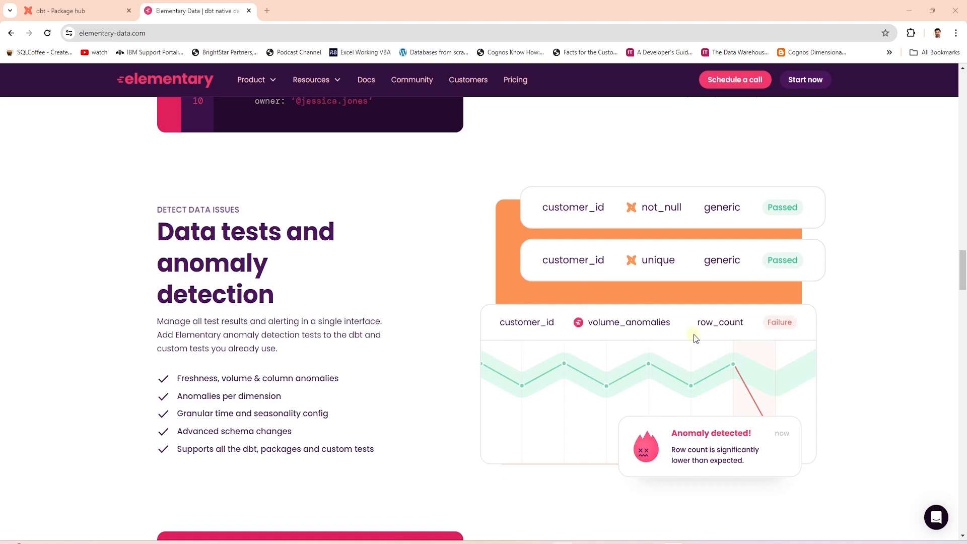
{"action": "mouse_move", "coordinate": [670, 431]}
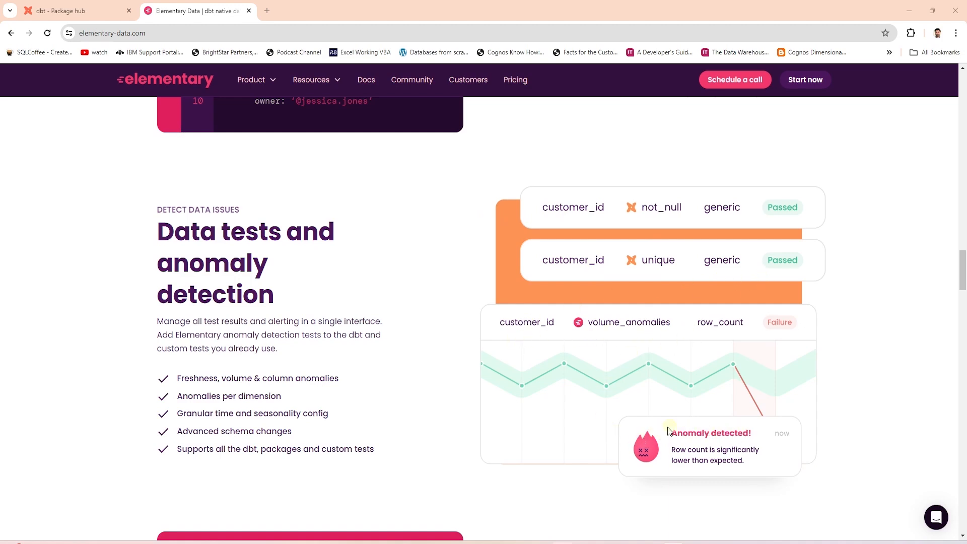
{"action": "mouse_move", "coordinate": [597, 378]}
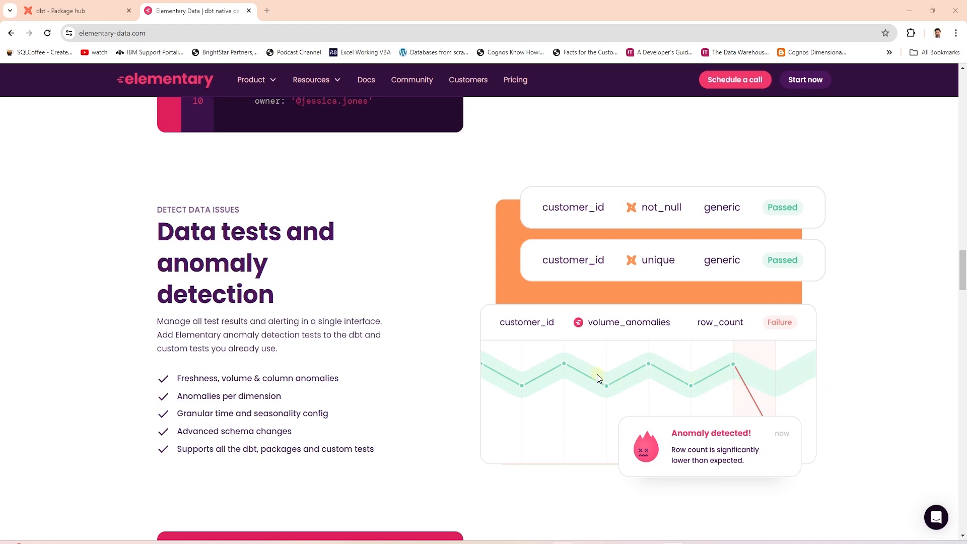
{"action": "scroll", "scroll_direction": "down", "scroll_amount": 3}
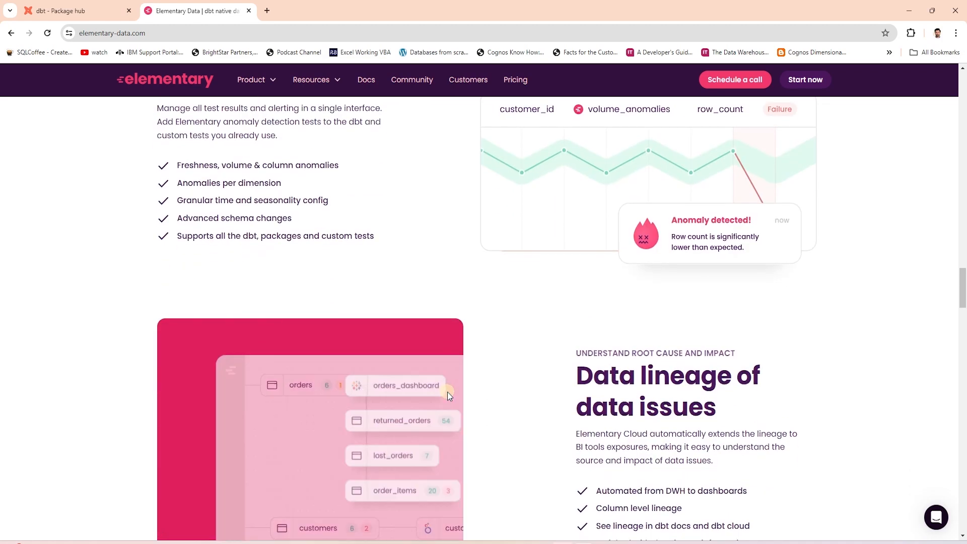
{"action": "scroll", "scroll_direction": "down", "scroll_amount": 3}
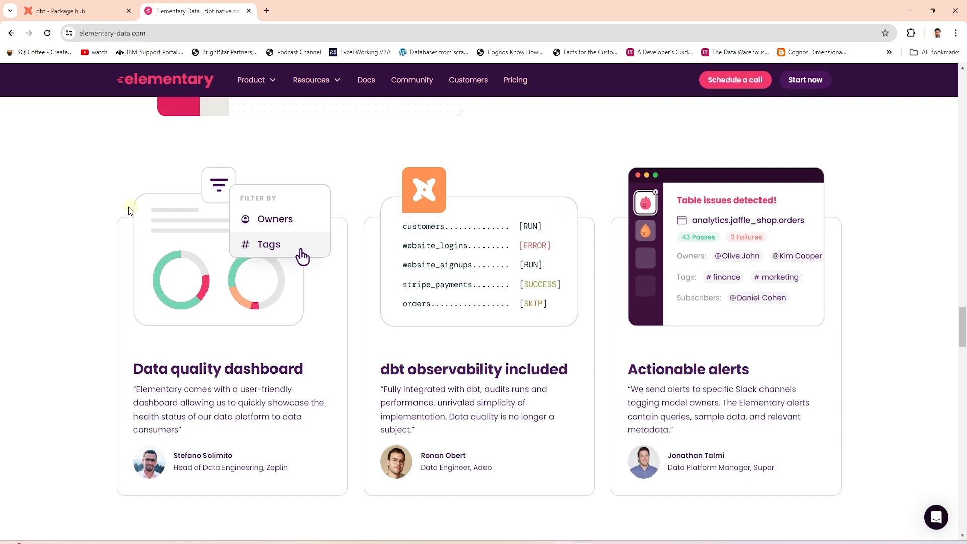
Show the dbt-dw GitHub repository's clone options under the green Code button
{"action": "left_click", "coordinate": [68, 11]}
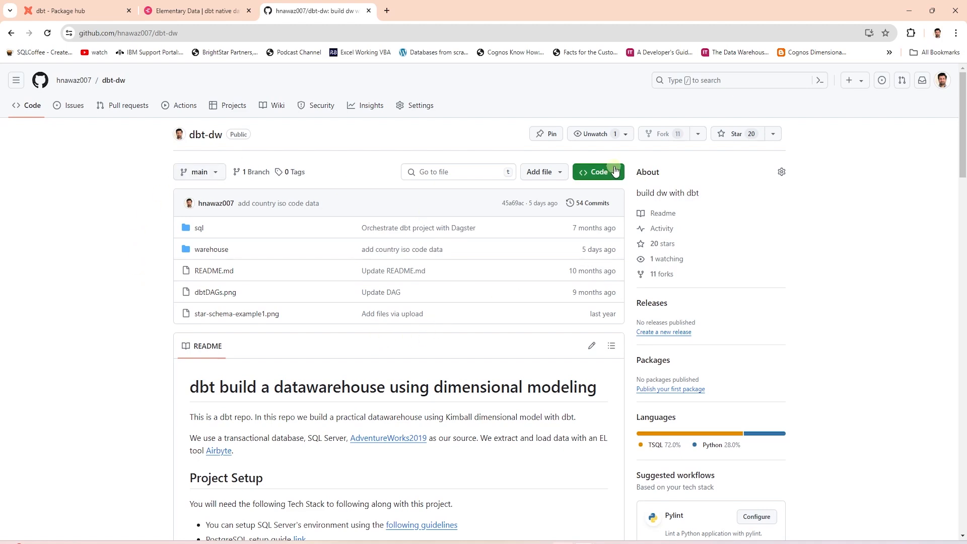
{"action": "left_click", "coordinate": [594, 172]}
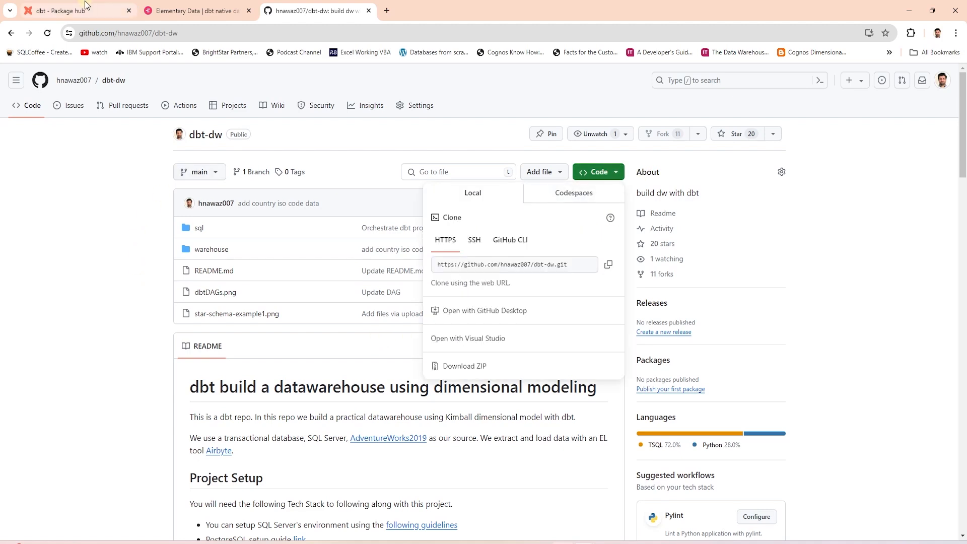
{"action": "left_click", "coordinate": [74, 10]}
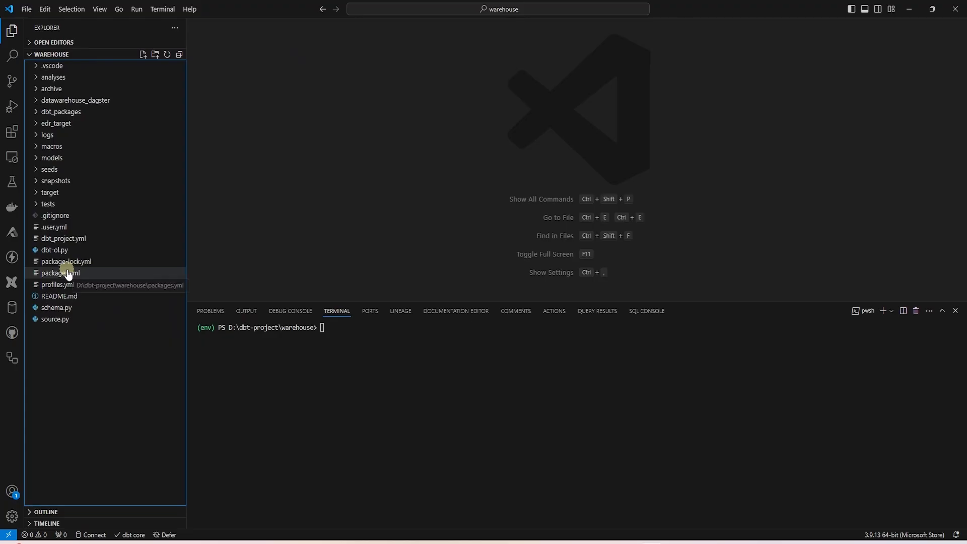
Add '- package: elementary-data/elementary' to packages.yml
{"action": "left_click", "coordinate": [61, 273]}
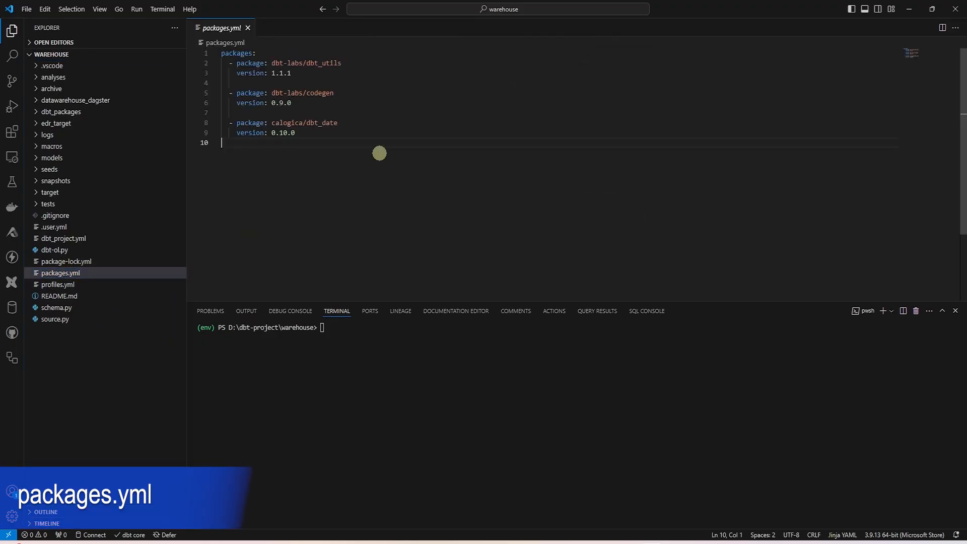
{"action": "type", "text": "- package: elementary-data/elementary"}
{"action": "type", "text": "version: 0.15.1"}
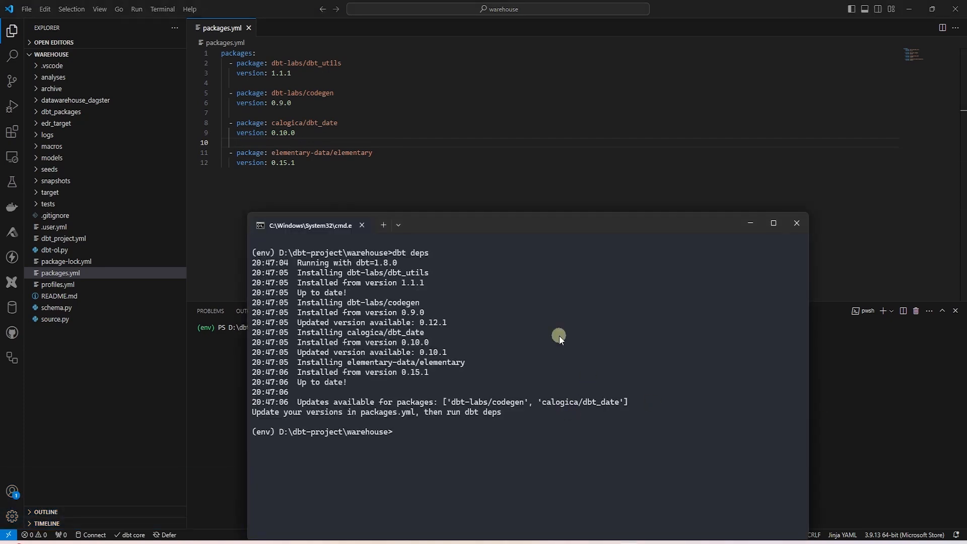
{"action": "mouse_move", "coordinate": [312, 366]}
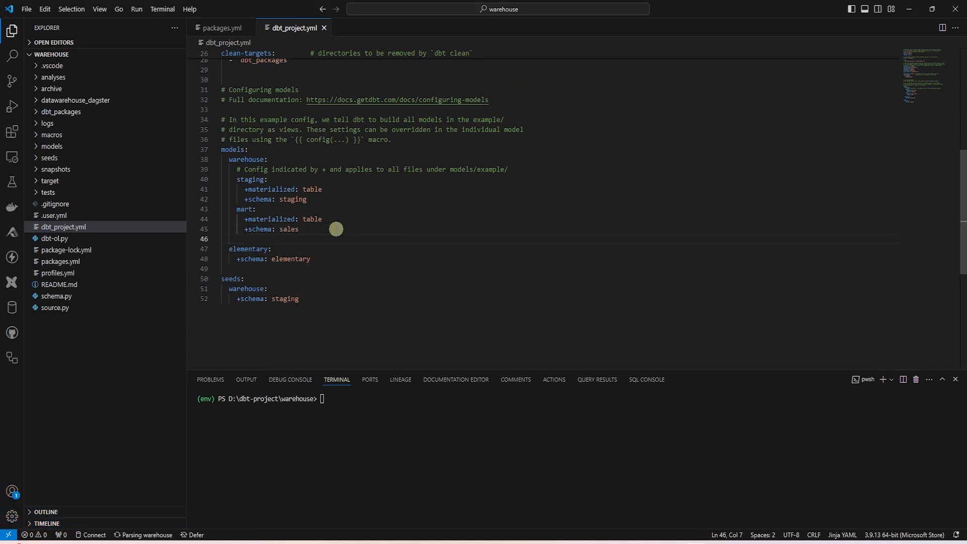
Highlight the elementary models schema entry in dbt_project.yml, then open profiles.yml
{"action": "double_click", "coordinate": [252, 248]}
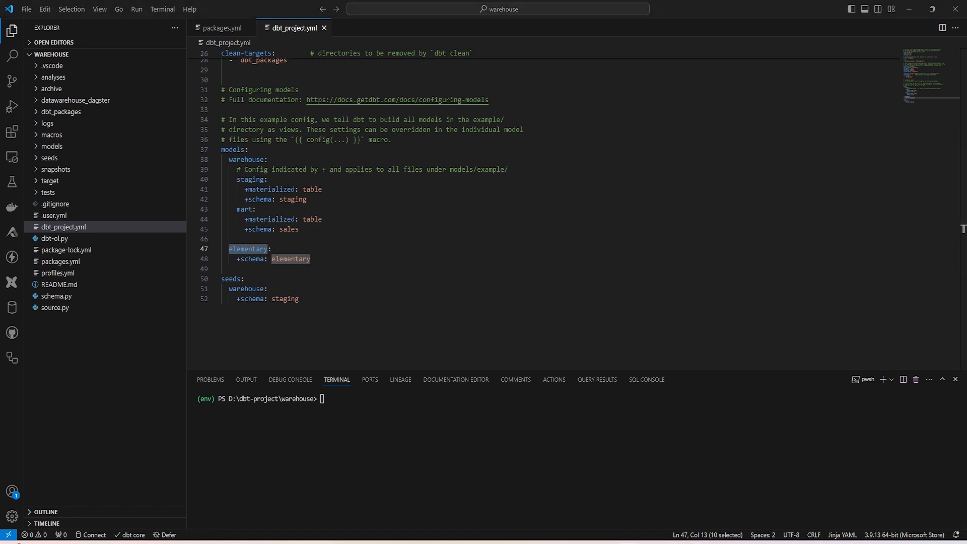
{"action": "mouse_move", "coordinate": [24, 385]}
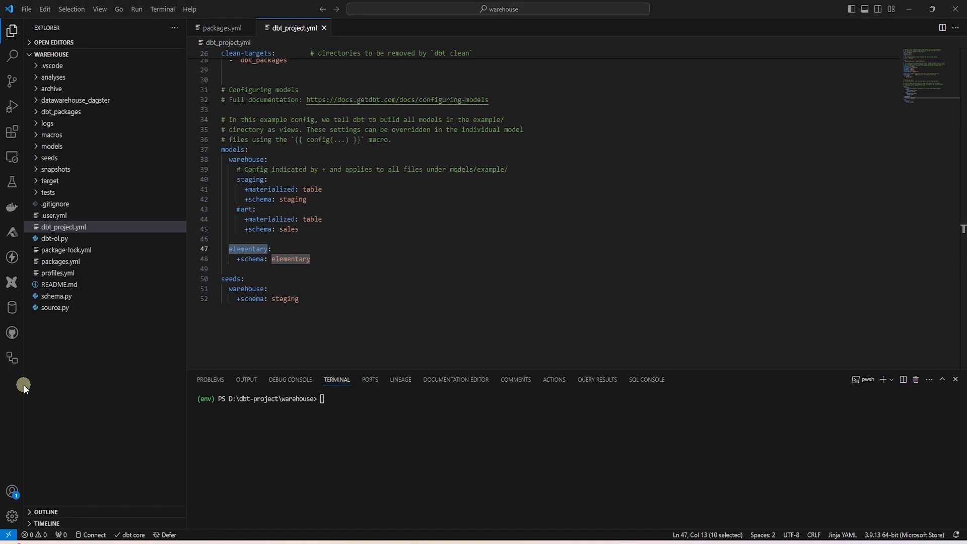
{"action": "left_click", "coordinate": [58, 273]}
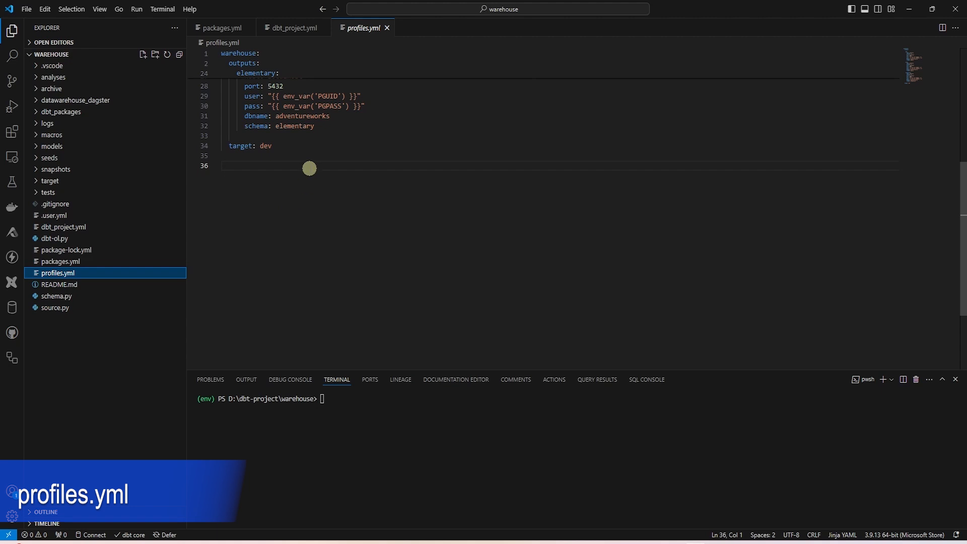
Add an elementary postgres profile below the target setting: localhost:5432, adventureworks, schema elementary
{"action": "left_click", "coordinate": [287, 168]}
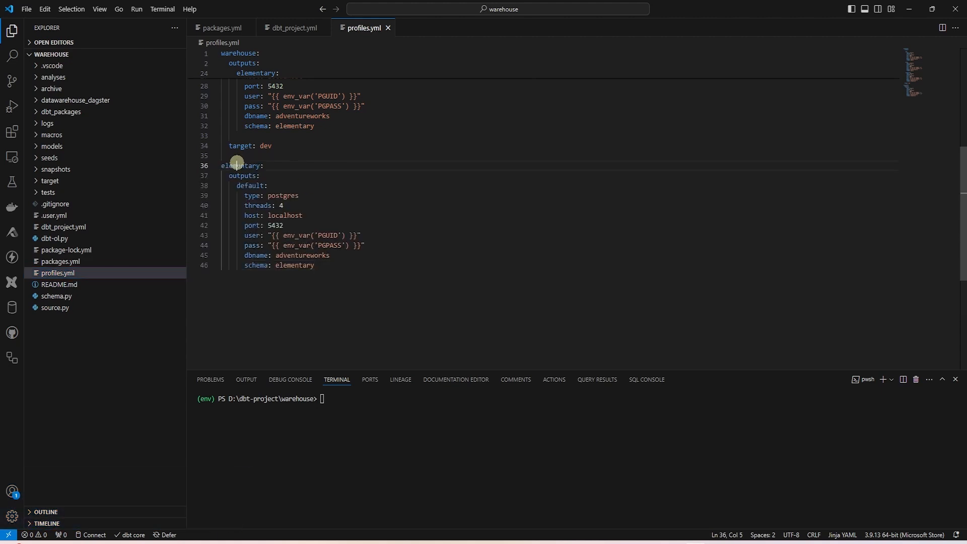
{"action": "double_click", "coordinate": [283, 196]}
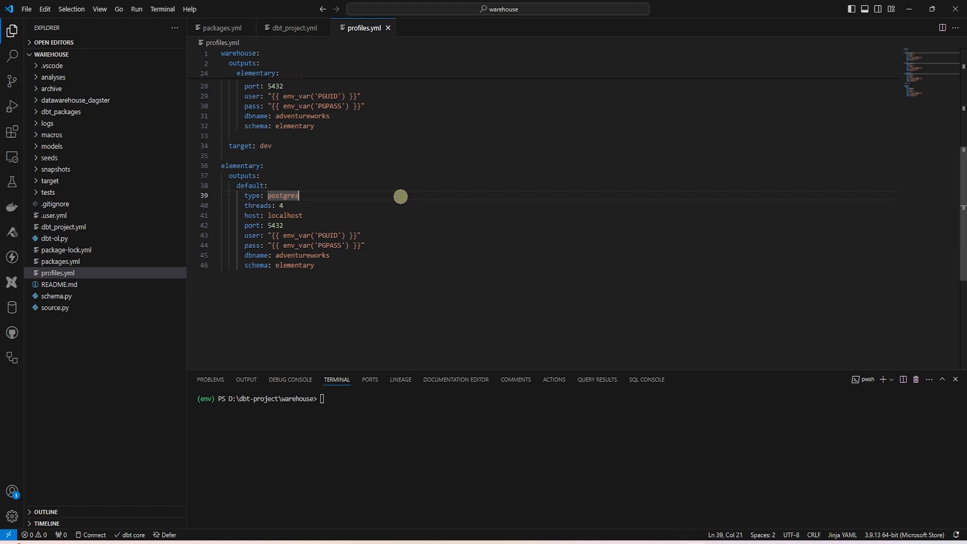
{"action": "mouse_move", "coordinate": [293, 267]}
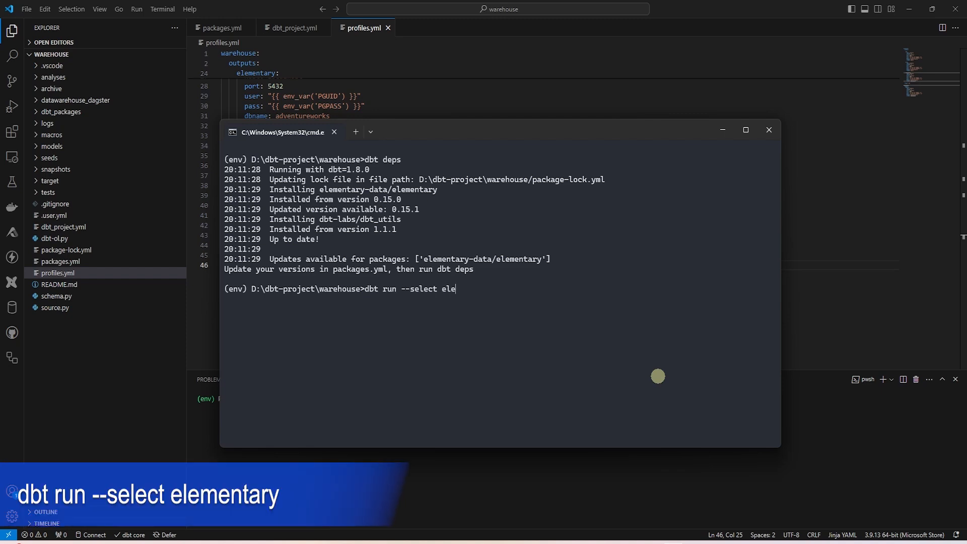
Run dbt run --select elementary to build the 28 elementary models
{"action": "type", "text": "mentary"}
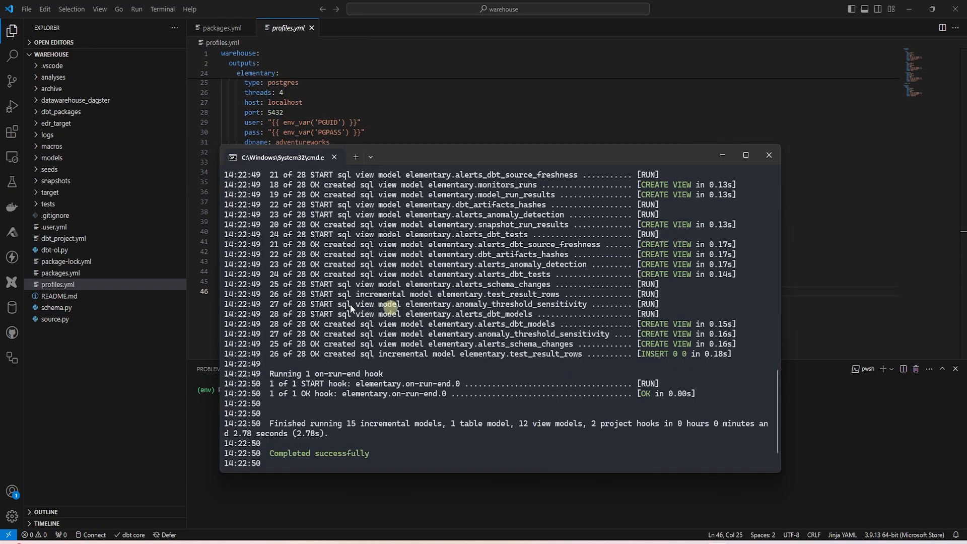
{"action": "mouse_move", "coordinate": [431, 299]}
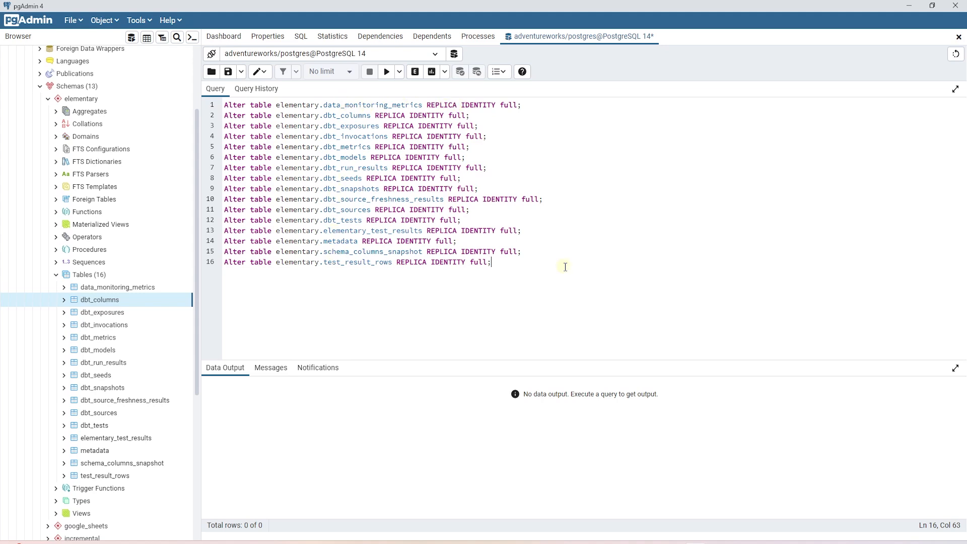
Close the pgAdmin query tab holding the REPLICA IDENTITY full statements
{"action": "left_click", "coordinate": [386, 72]}
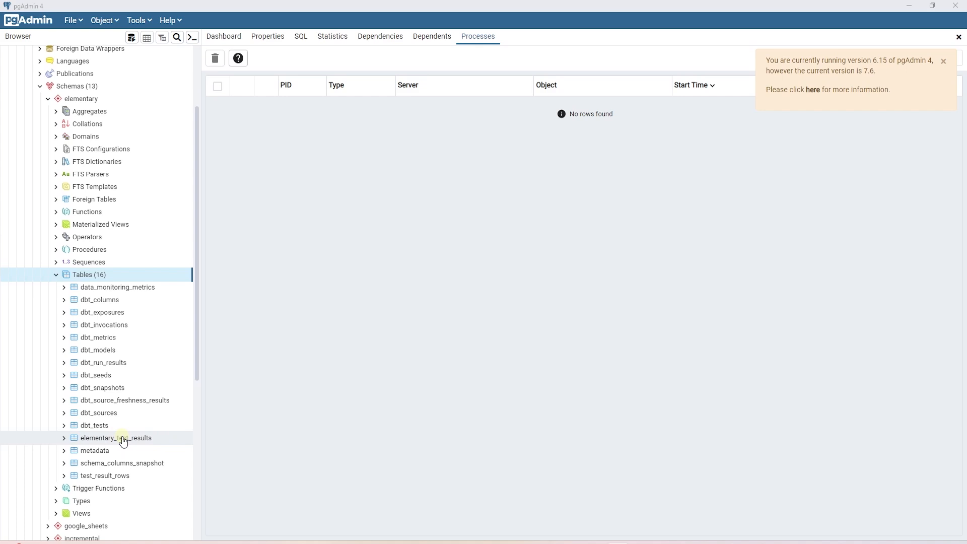
{"action": "mouse_move", "coordinate": [187, 387]}
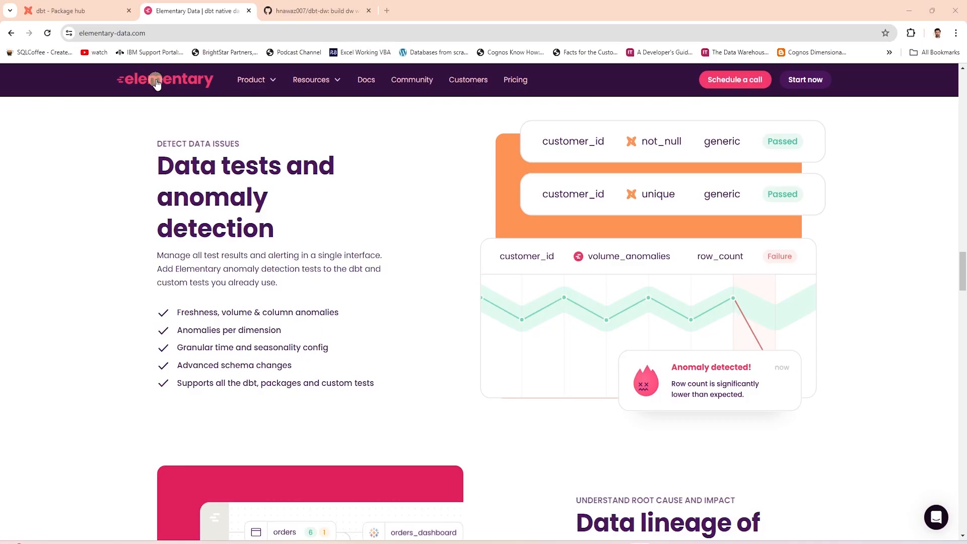
{"action": "mouse_move", "coordinate": [502, 140]}
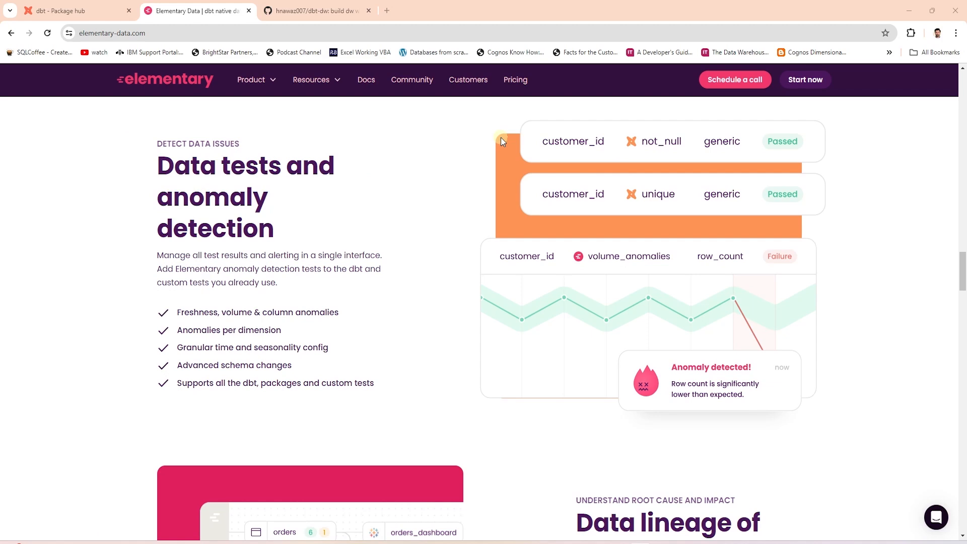
{"action": "mouse_move", "coordinate": [677, 148]}
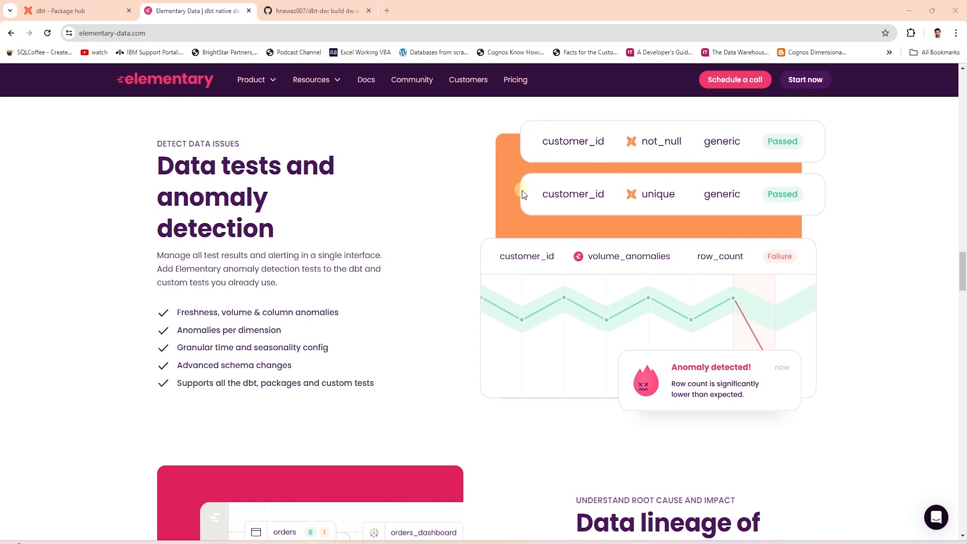
{"action": "mouse_move", "coordinate": [659, 150]}
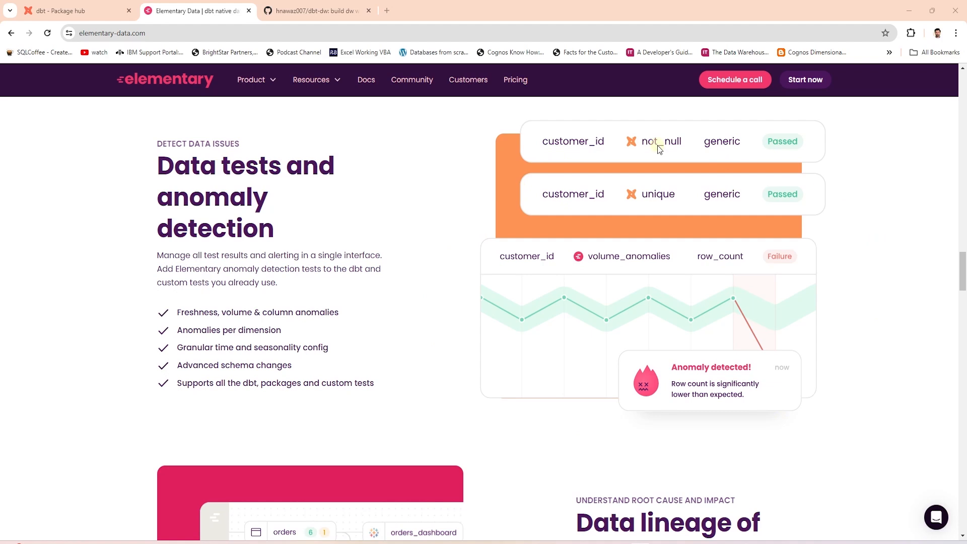
{"action": "mouse_move", "coordinate": [789, 354]}
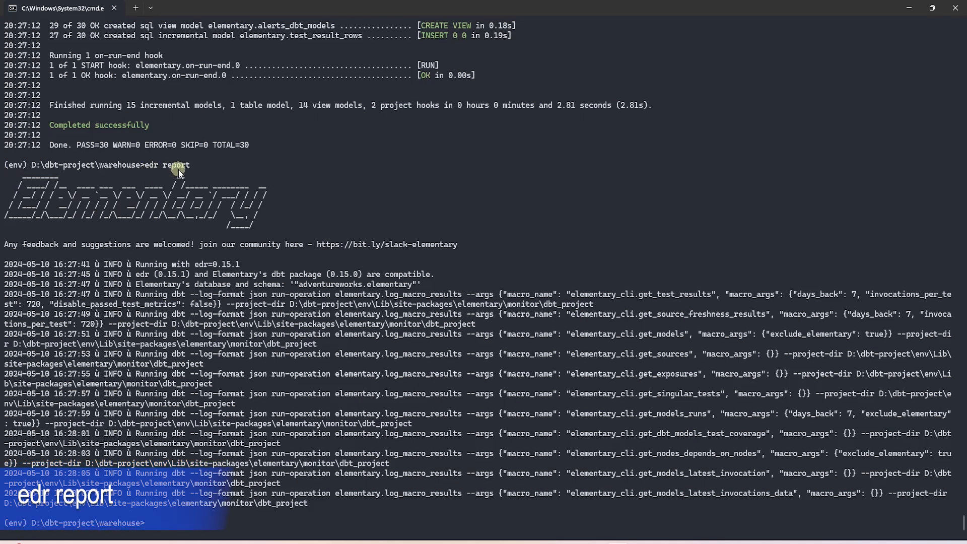
{"action": "mouse_move", "coordinate": [127, 218]}
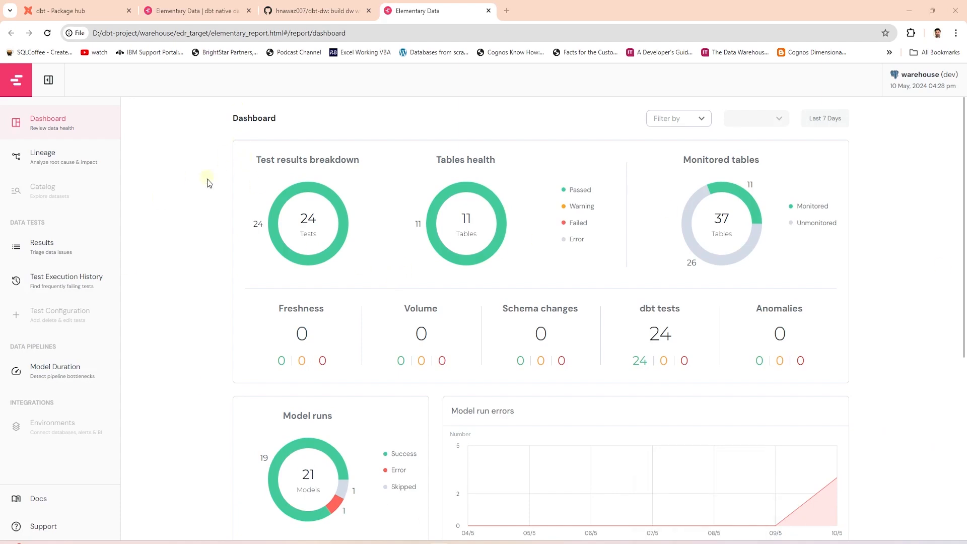
{"action": "mouse_move", "coordinate": [466, 226]}
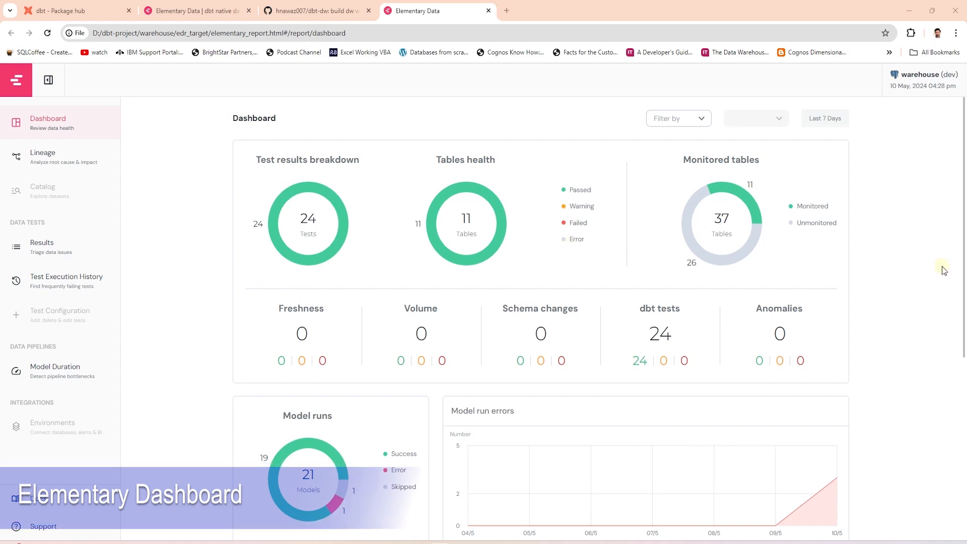
{"action": "mouse_move", "coordinate": [305, 283]}
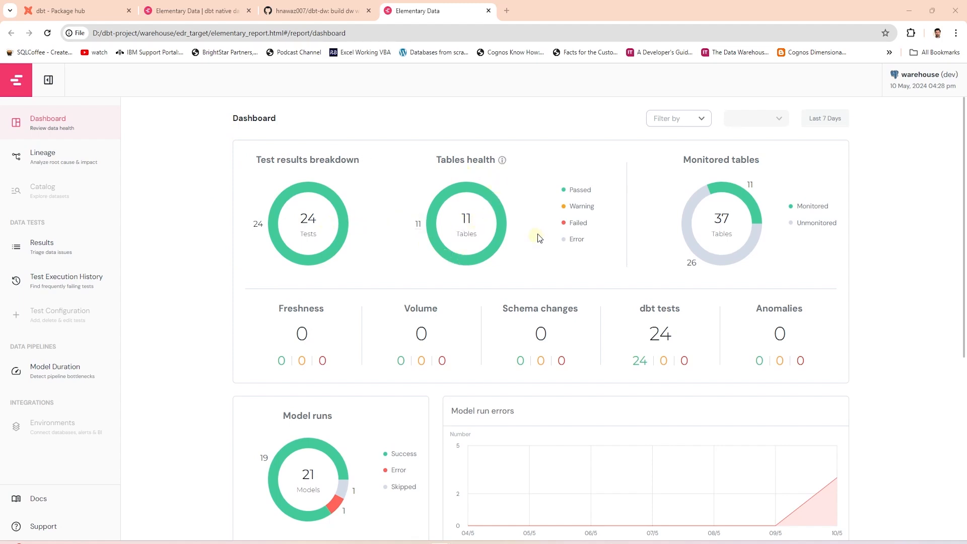
{"action": "mouse_move", "coordinate": [570, 246]}
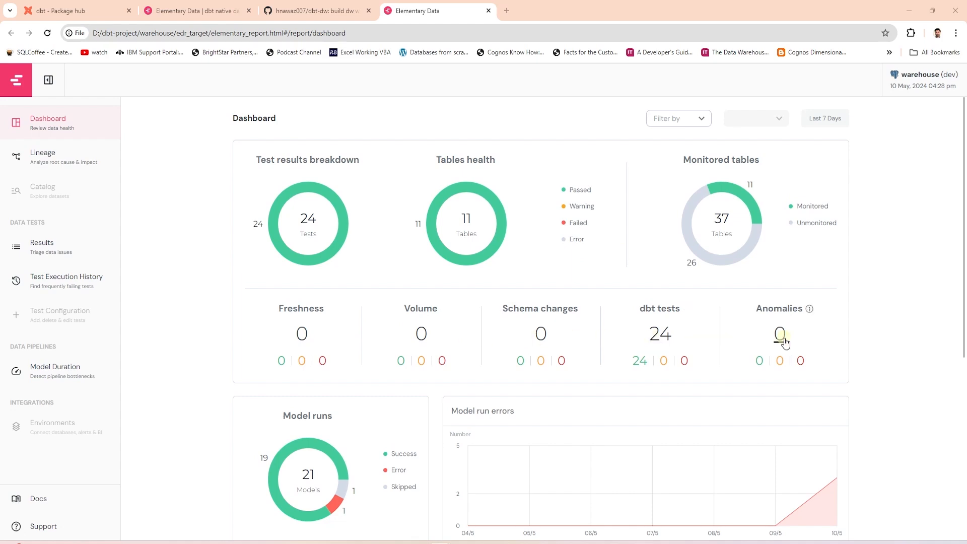
{"action": "mouse_move", "coordinate": [314, 336]}
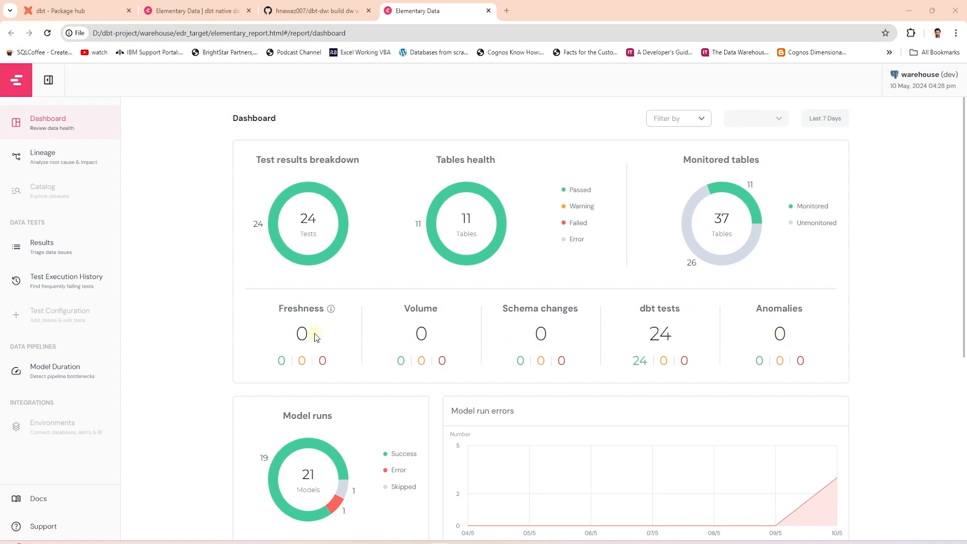
{"action": "mouse_move", "coordinate": [198, 346]}
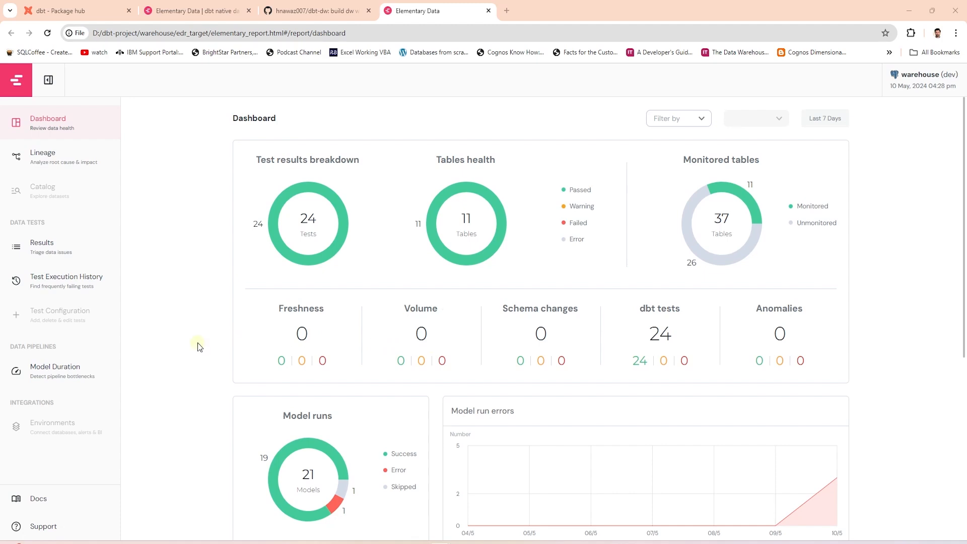
Scroll the report Dashboard, then open the detailed dbt test results
{"action": "scroll", "scroll_direction": "down", "scroll_amount": 3}
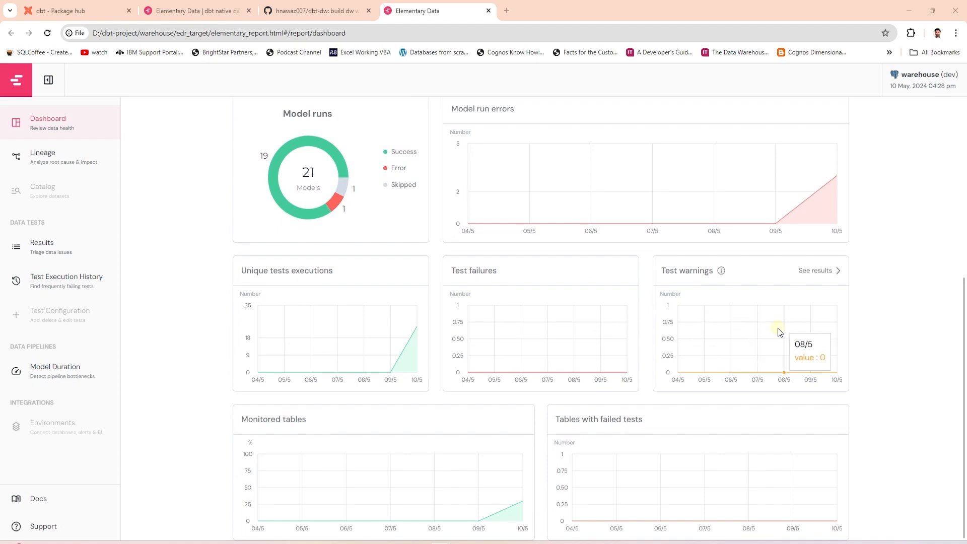
{"action": "mouse_move", "coordinate": [372, 490]}
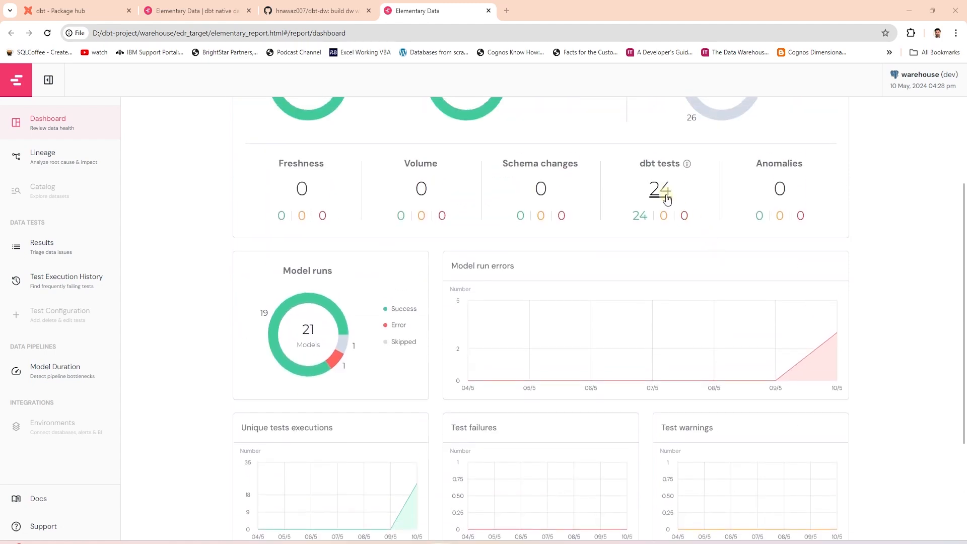
{"action": "left_click", "coordinate": [660, 189]}
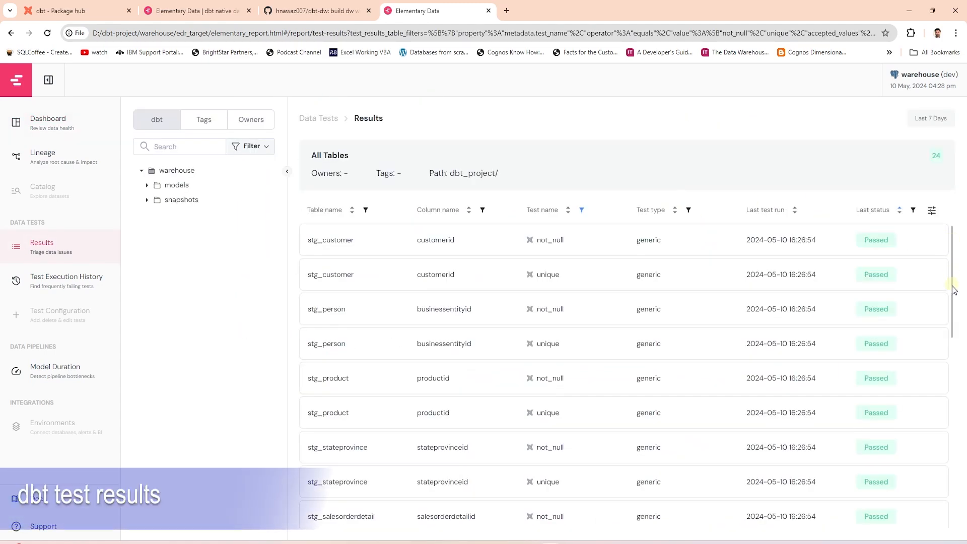
Open stg_address under models > staging, view its test execution history, then its lineage
{"action": "scroll", "scroll_direction": "down", "scroll_amount": 3}
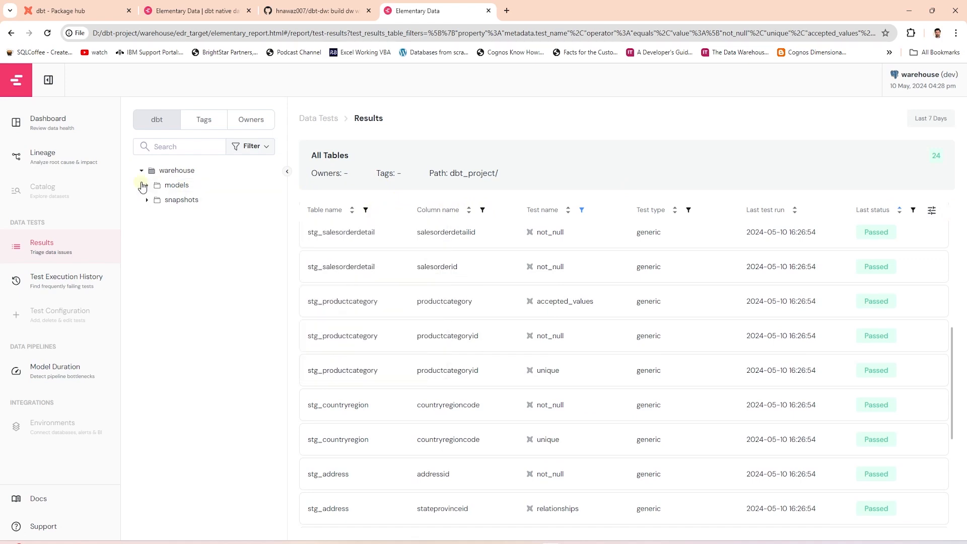
{"action": "left_click", "coordinate": [152, 185]}
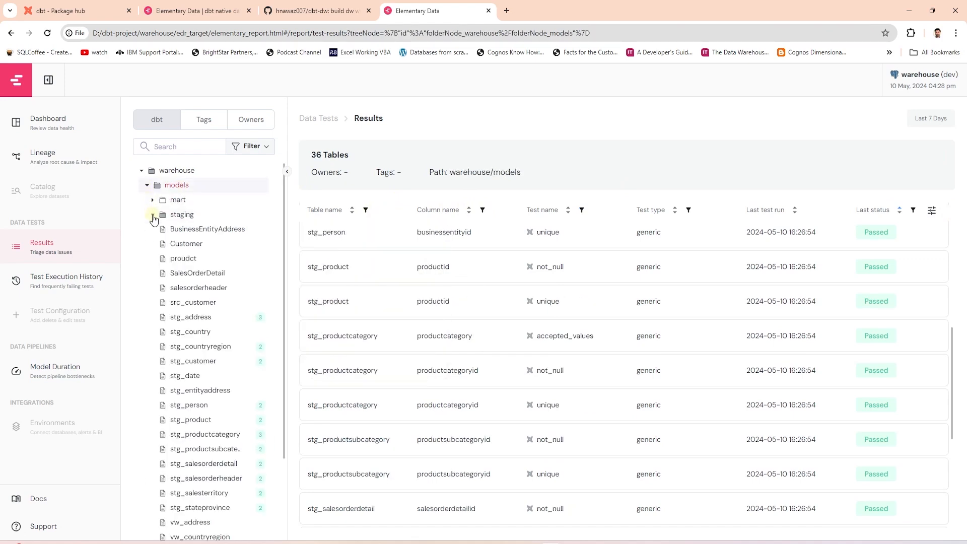
{"action": "left_click", "coordinate": [190, 317]}
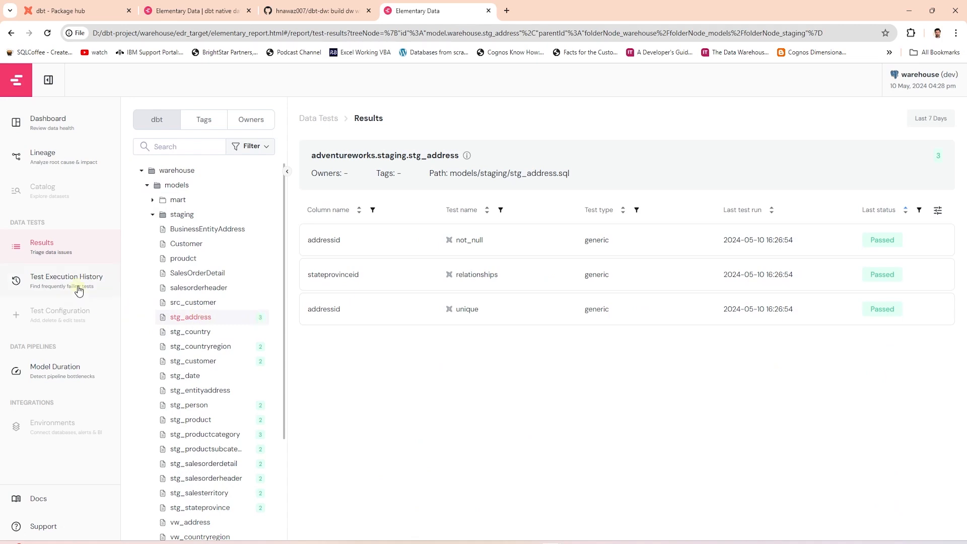
{"action": "left_click", "coordinate": [67, 277]}
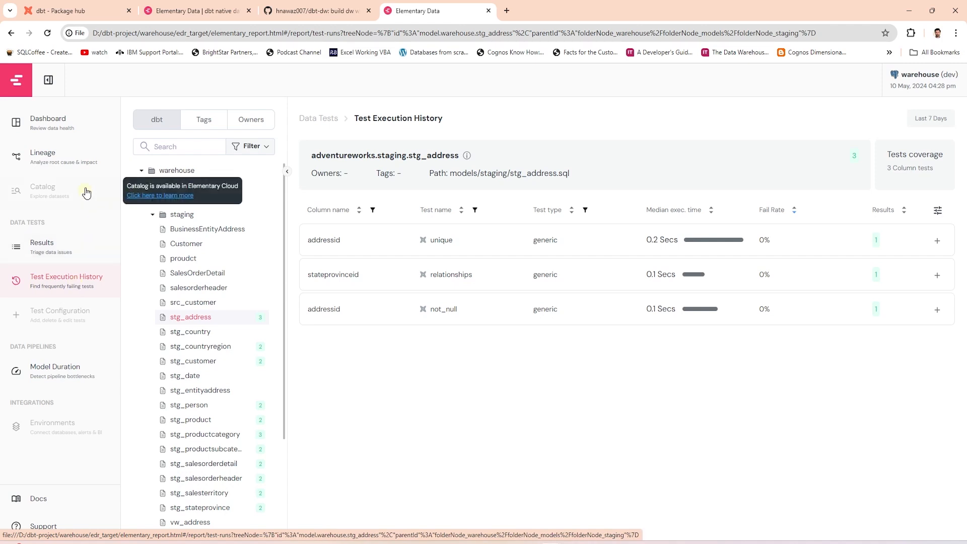
{"action": "left_click", "coordinate": [41, 152]}
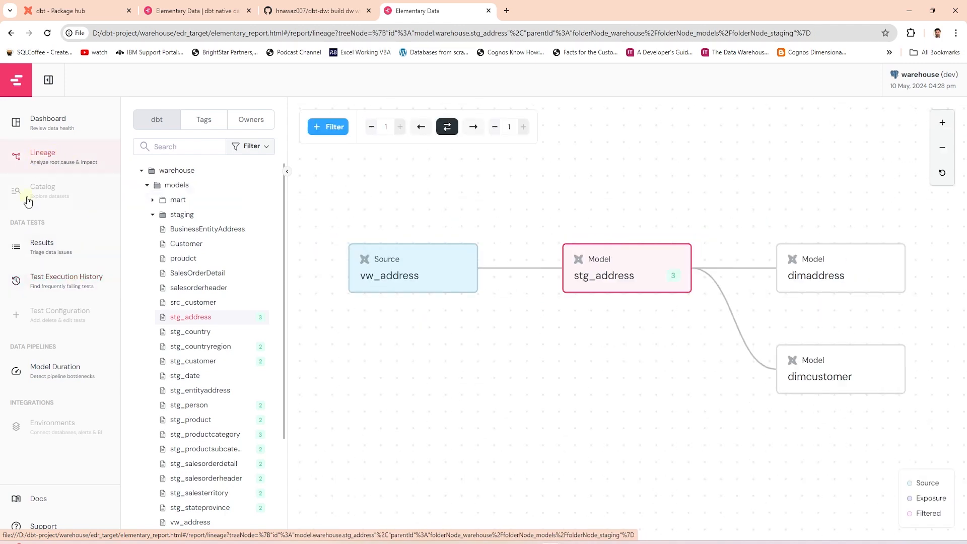
{"action": "mouse_move", "coordinate": [827, 270]}
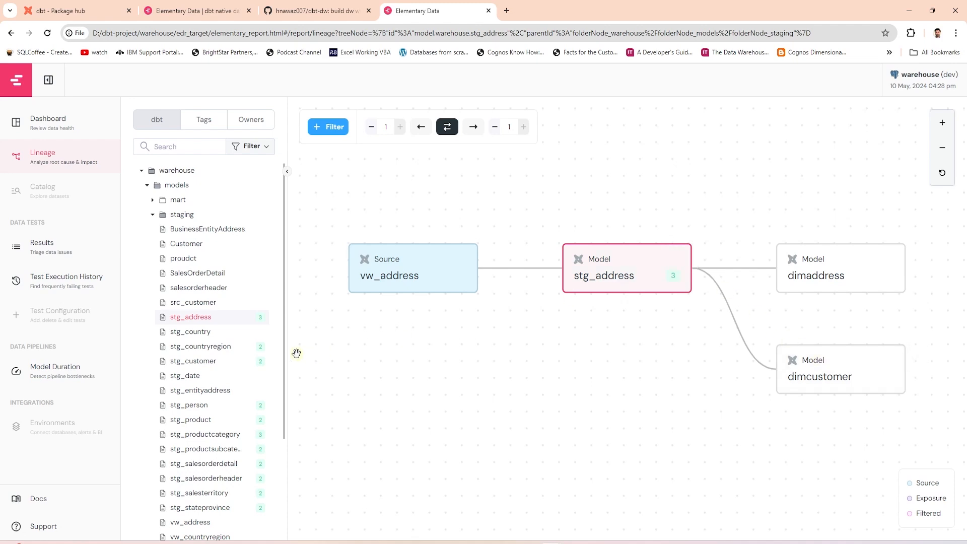
Redraw the lineage for stg_countryregion, then open the Model Duration page
{"action": "left_click", "coordinate": [200, 346]}
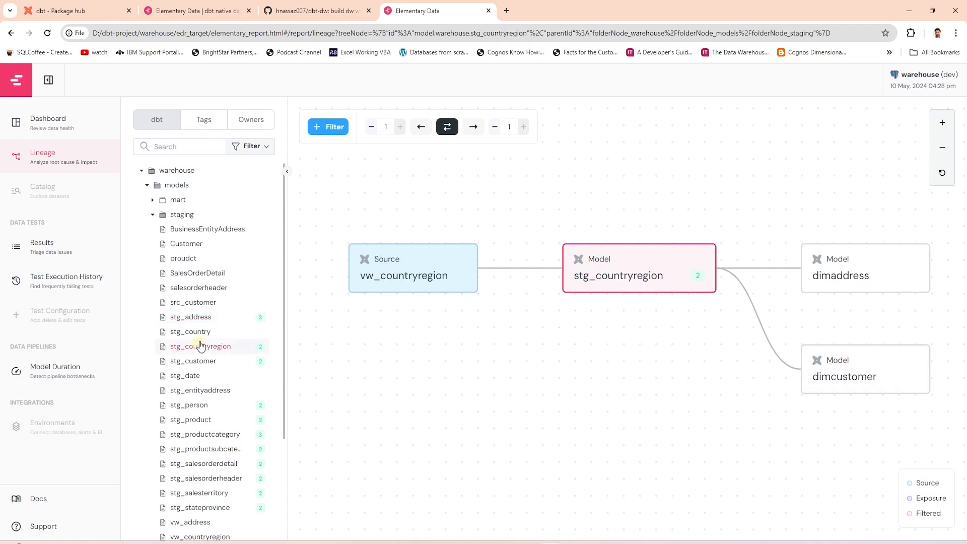
{"action": "left_click", "coordinate": [55, 368]}
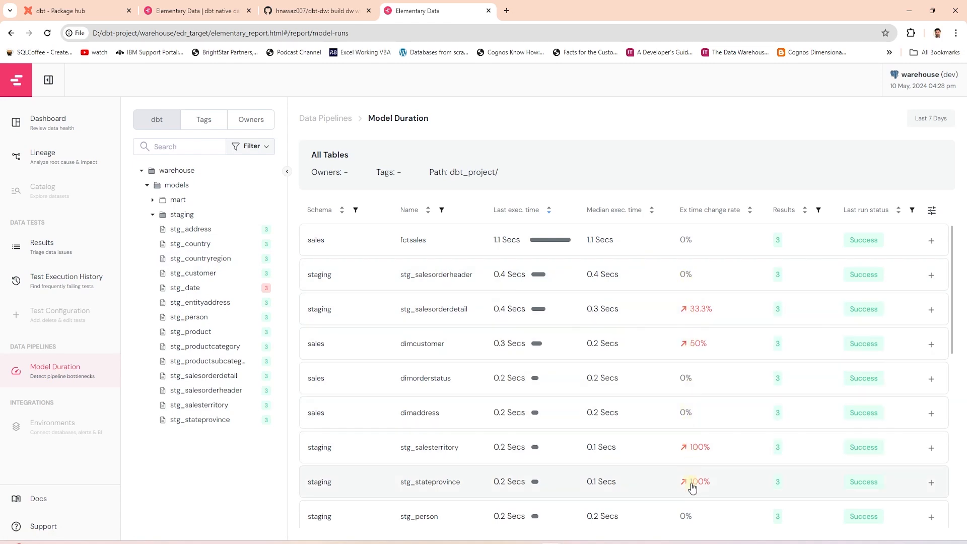
Scroll through the model run durations, change rates and Success statuses
{"action": "scroll", "scroll_direction": "down", "scroll_amount": 3}
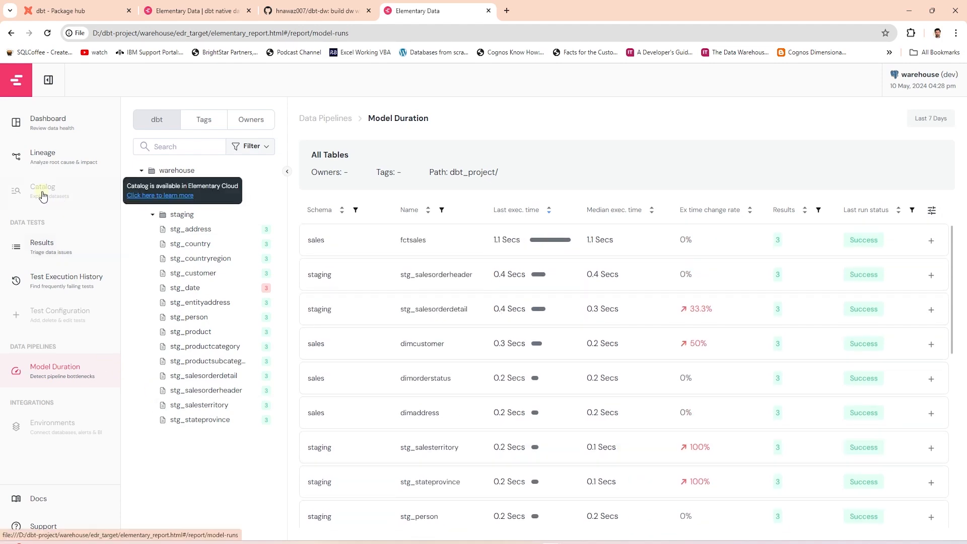
{"action": "mouse_move", "coordinate": [72, 428]}
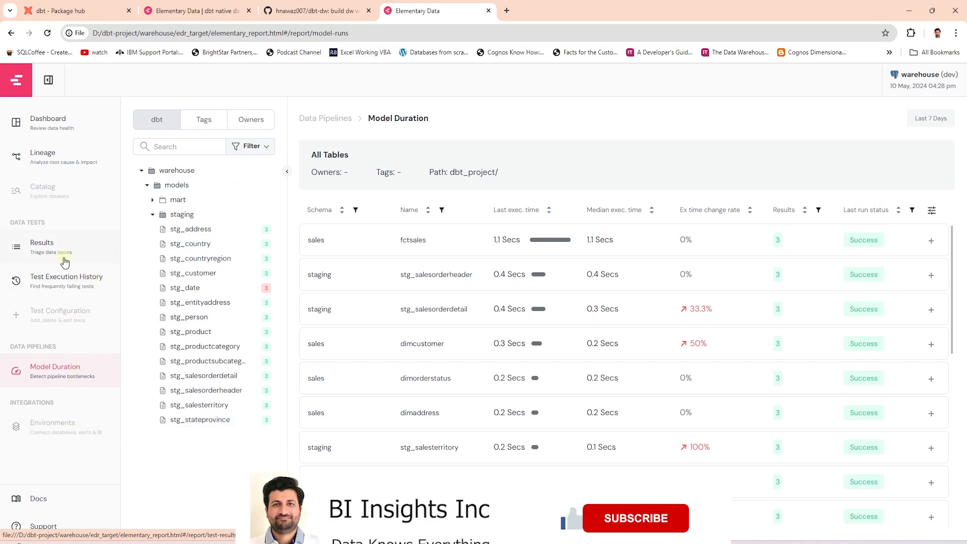
{"action": "mouse_move", "coordinate": [79, 121]}
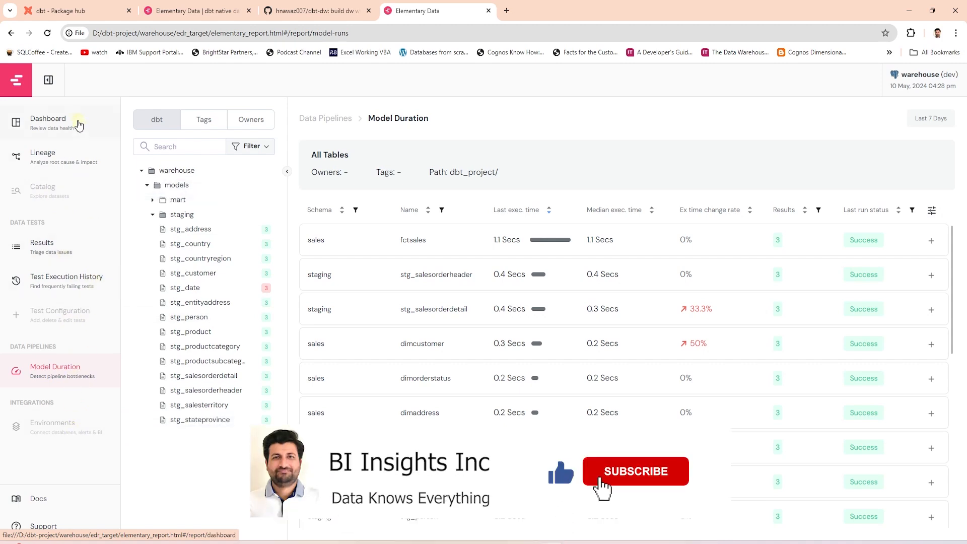
Go back to the Elementary Dashboard showing 24 tests, 11 healthy and 37 monitored tables
{"action": "left_click", "coordinate": [635, 471]}
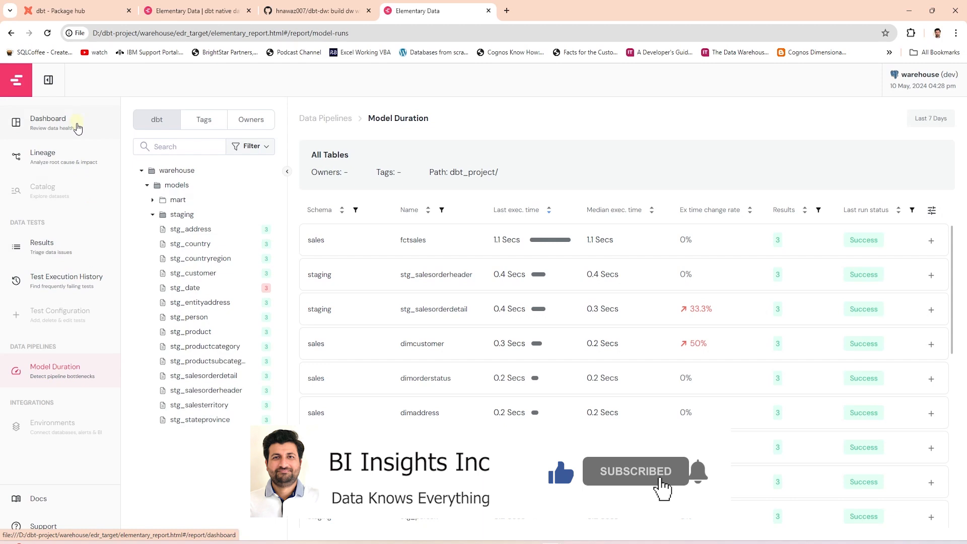
{"action": "left_click", "coordinate": [49, 123]}
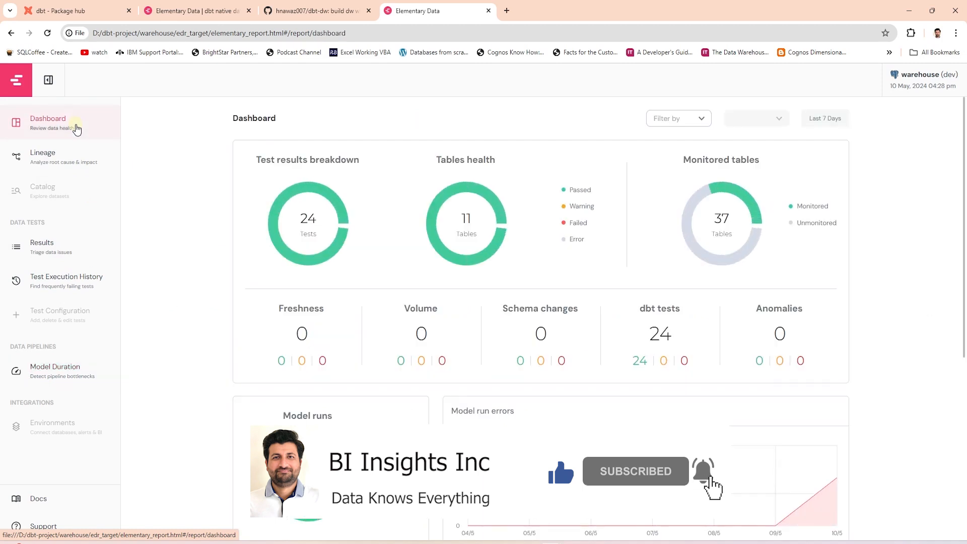